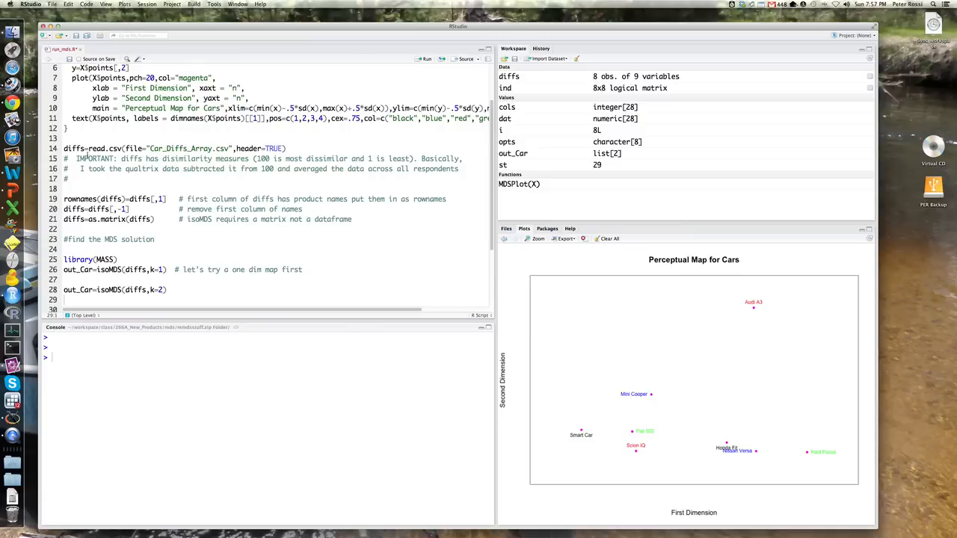
- Select the line reading Car_Diffs_Array.csv into diffs in the script
{"action": "triple_click", "coordinate": [172, 148]}
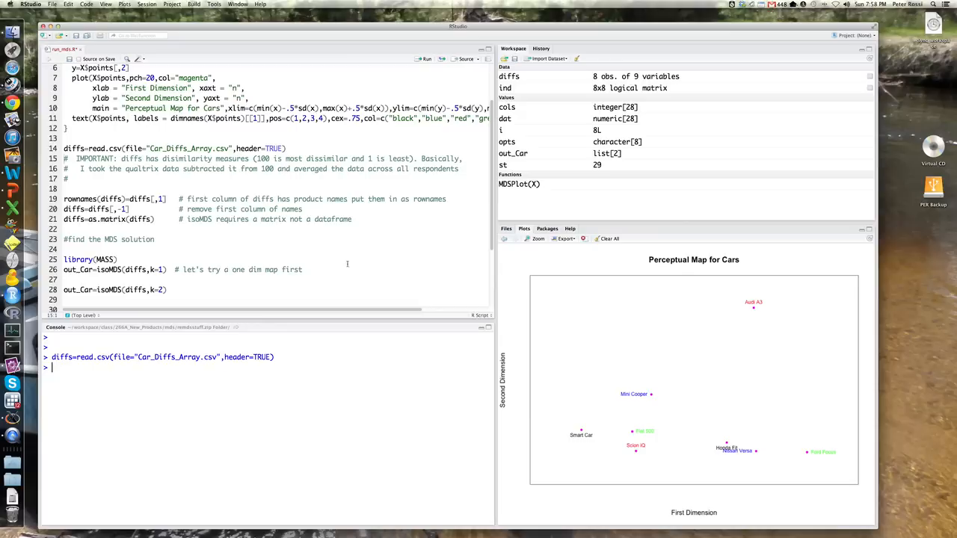
- Print diffs in the Console to show the 8×8 car dissimilarity table
{"action": "type", "text": "diffs"}
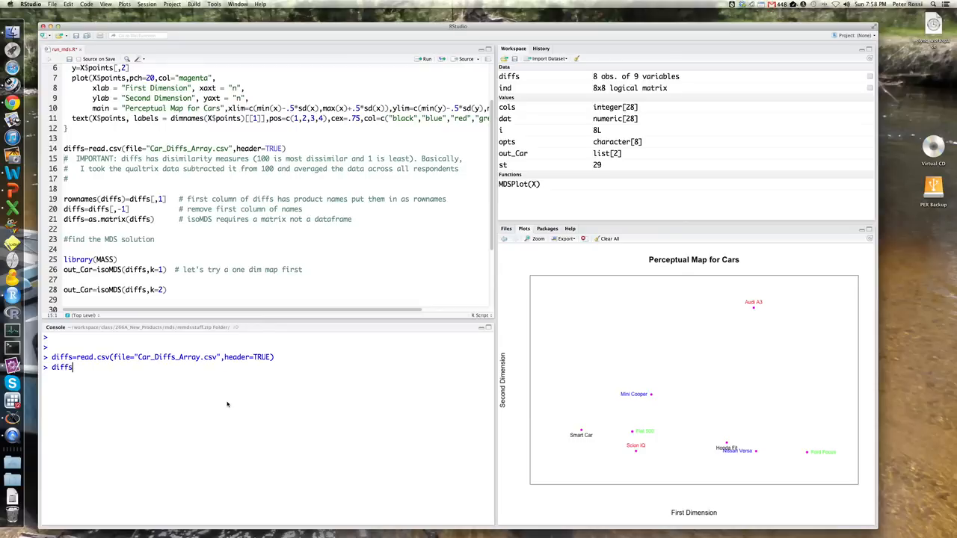
{"action": "key", "text": "Return"}
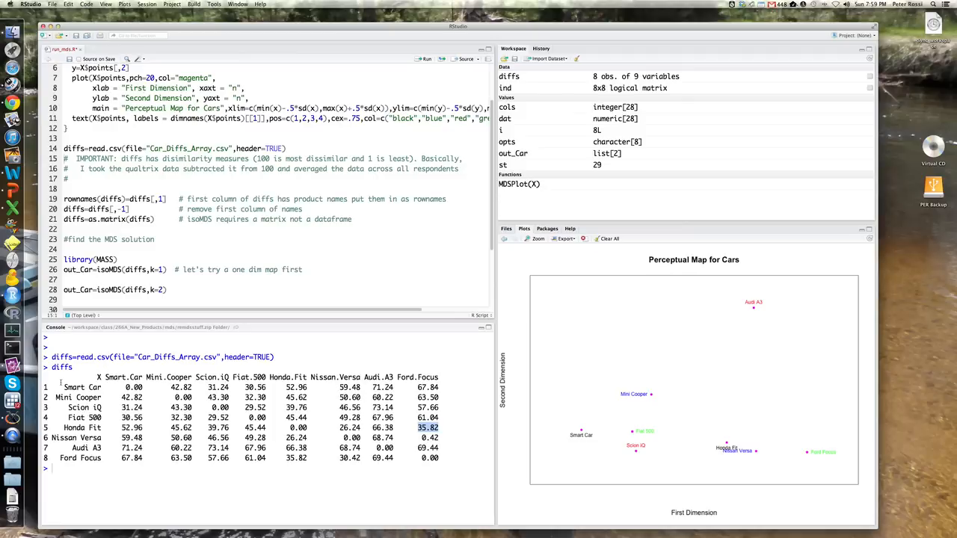
- Run the data preparation lines setting row names and converting diffs to a matrix
{"action": "left_click", "coordinate": [69, 469]}
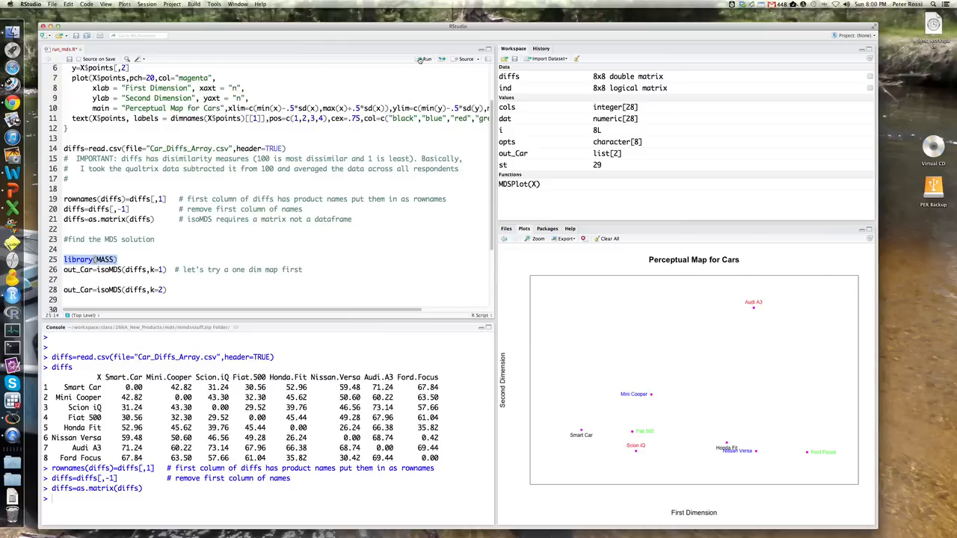
{"action": "mouse_move", "coordinate": [425, 58]}
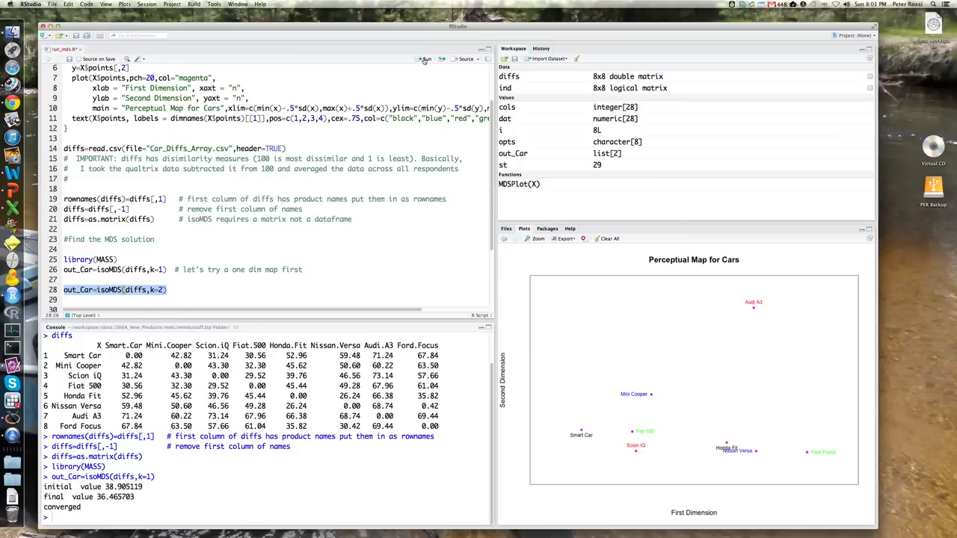
- Run the two-dimensional isoMDS fit on line 28, converging at stress 0.009
{"action": "left_click", "coordinate": [425, 58]}
{"action": "type", "text": "MDSPlot("}
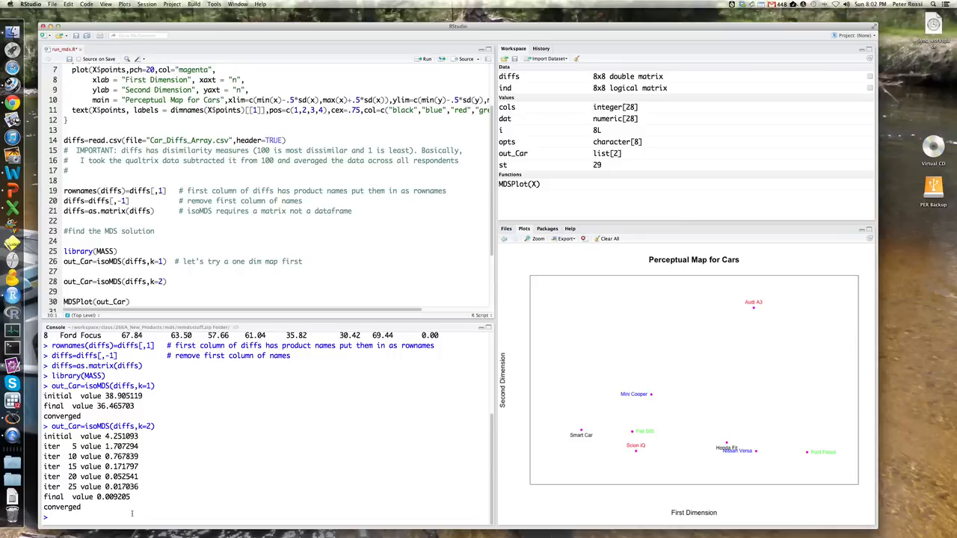
- Enter out_Car in the Console to print the eight cars' 2D coordinates and stress
{"action": "type", "text": "out_Car"}
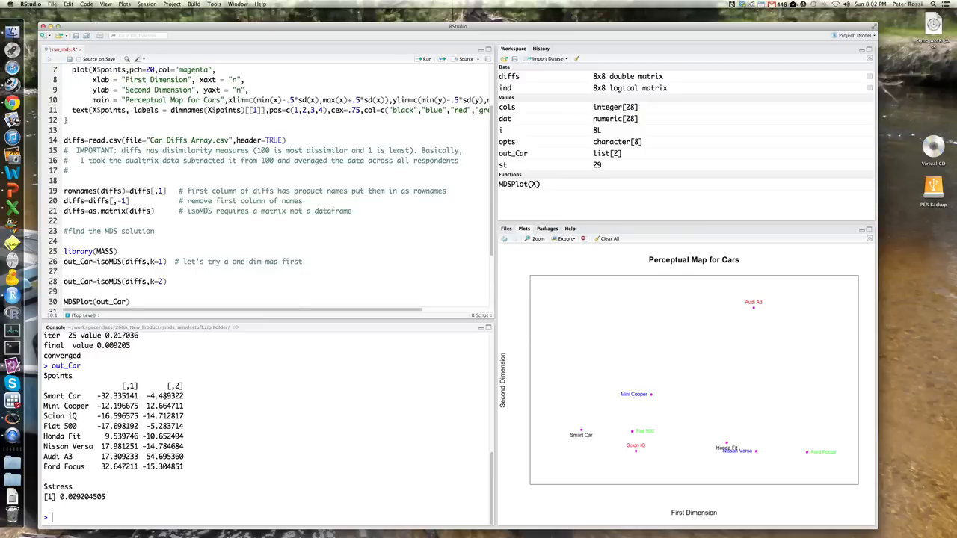
{"action": "mouse_move", "coordinate": [127, 372]}
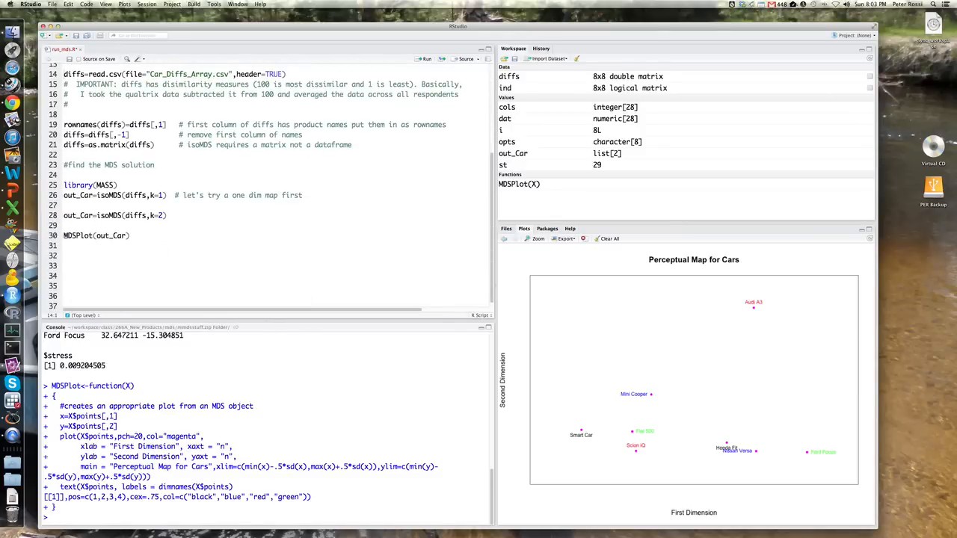
{"action": "double_click", "coordinate": [96, 236]}
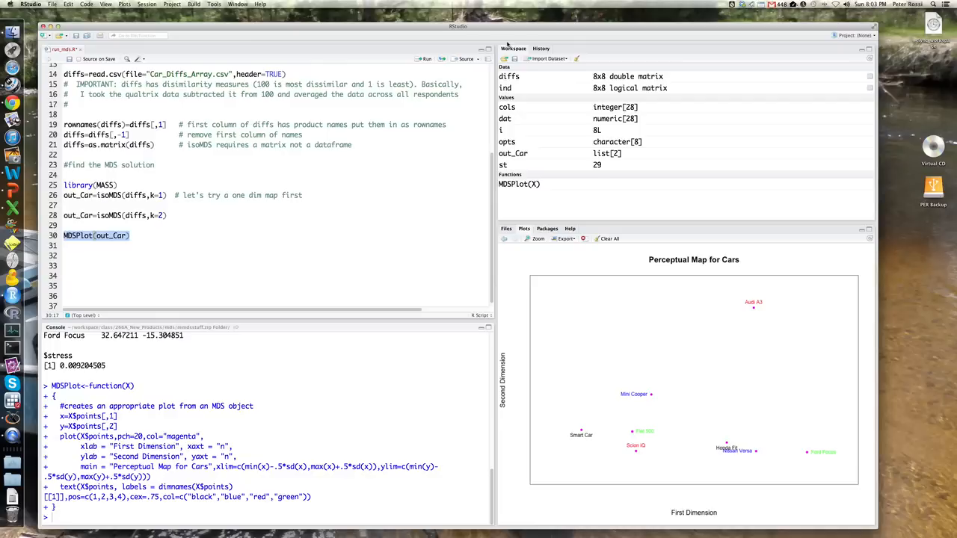
{"action": "left_click", "coordinate": [426, 59]}
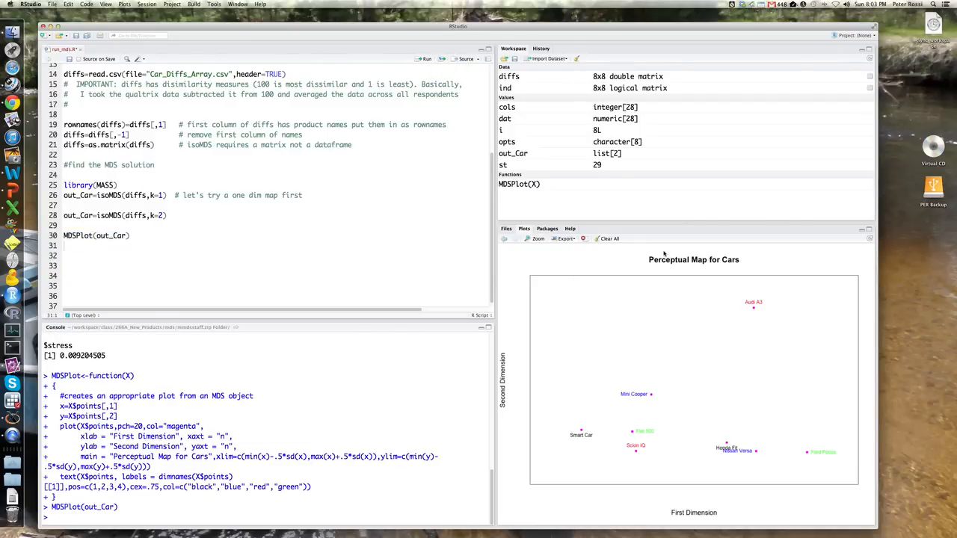
{"action": "mouse_move", "coordinate": [526, 340]}
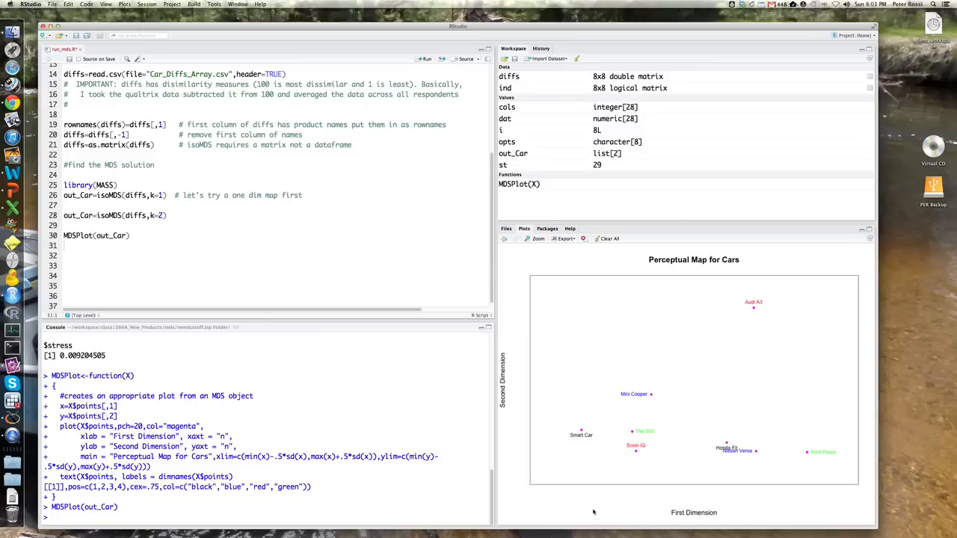
{"action": "mouse_move", "coordinate": [552, 326]}
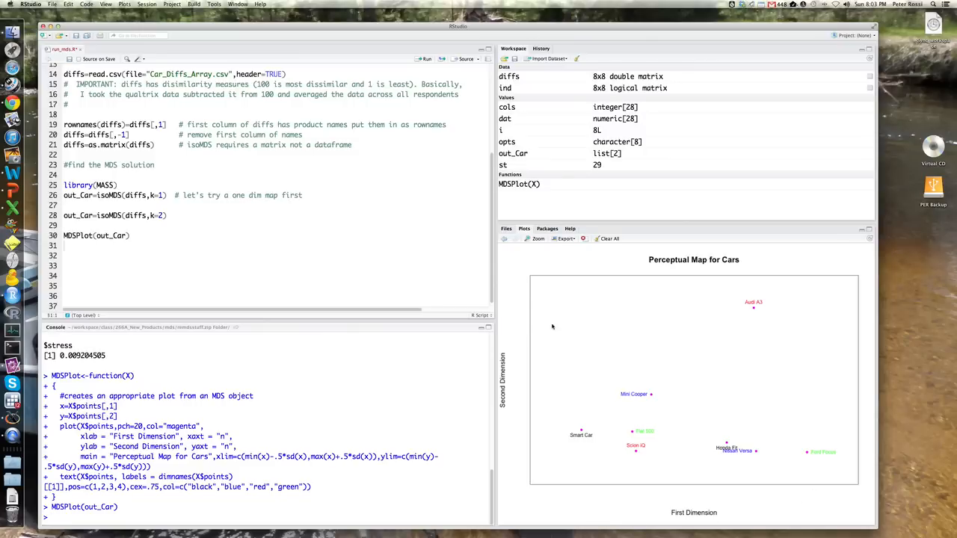
{"action": "mouse_move", "coordinate": [773, 465]}
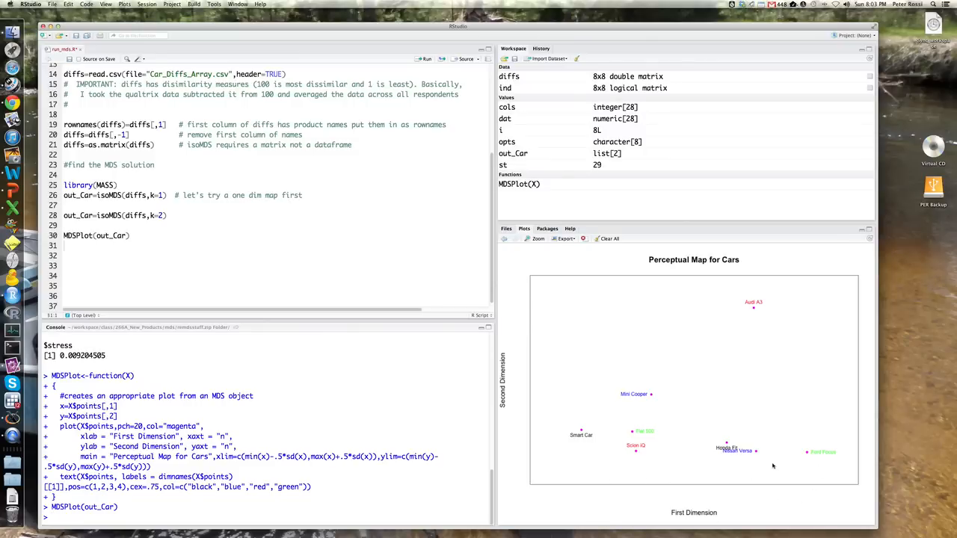
{"action": "mouse_move", "coordinate": [742, 472]}
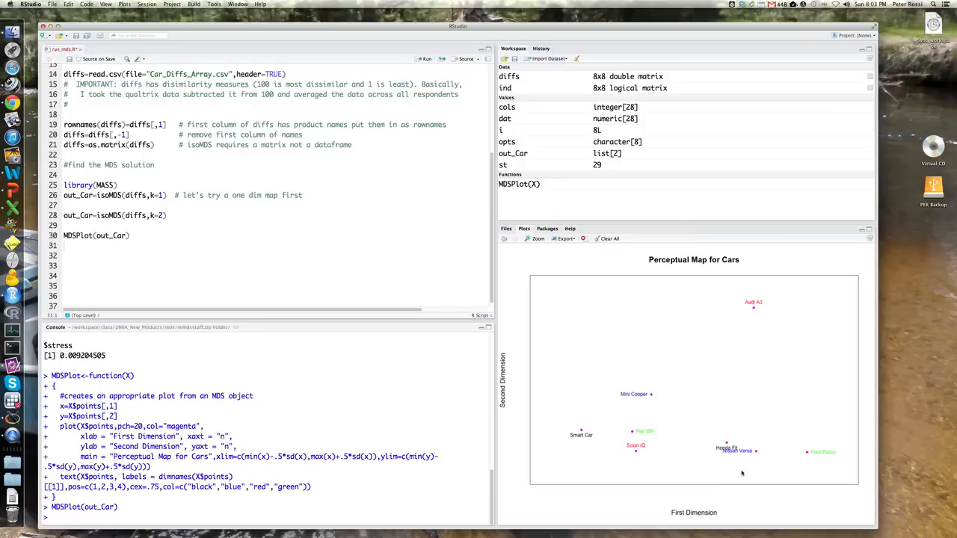
{"action": "mouse_move", "coordinate": [876, 446]}
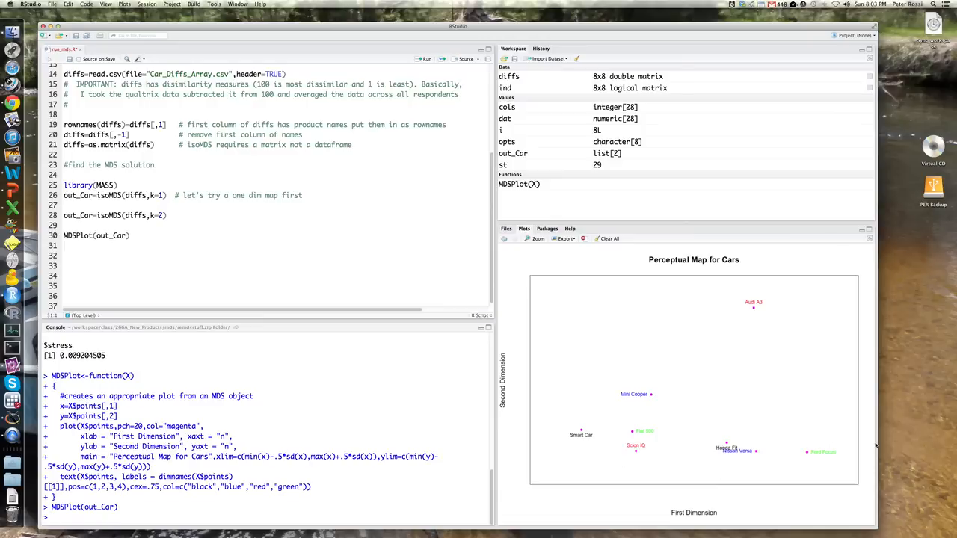
{"action": "mouse_move", "coordinate": [533, 411]}
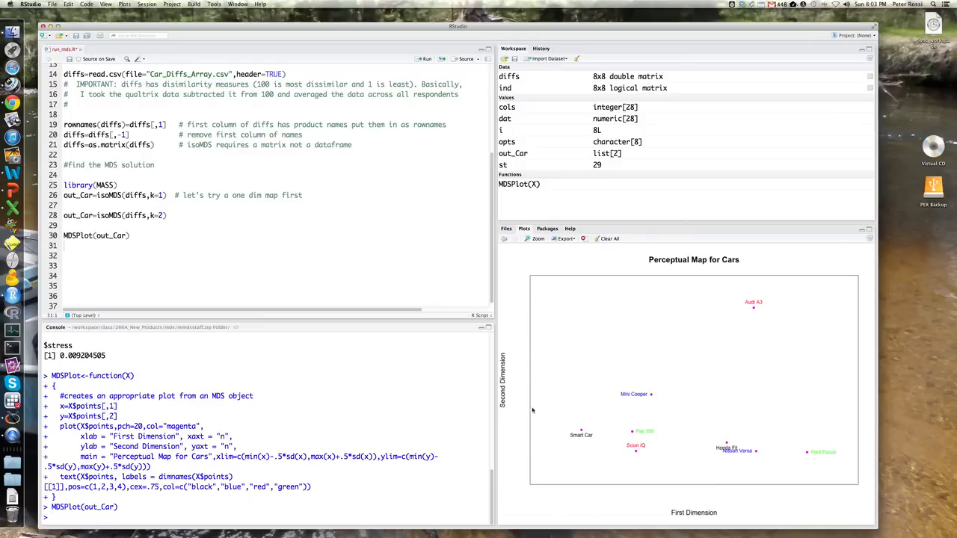
{"action": "mouse_move", "coordinate": [738, 444]}
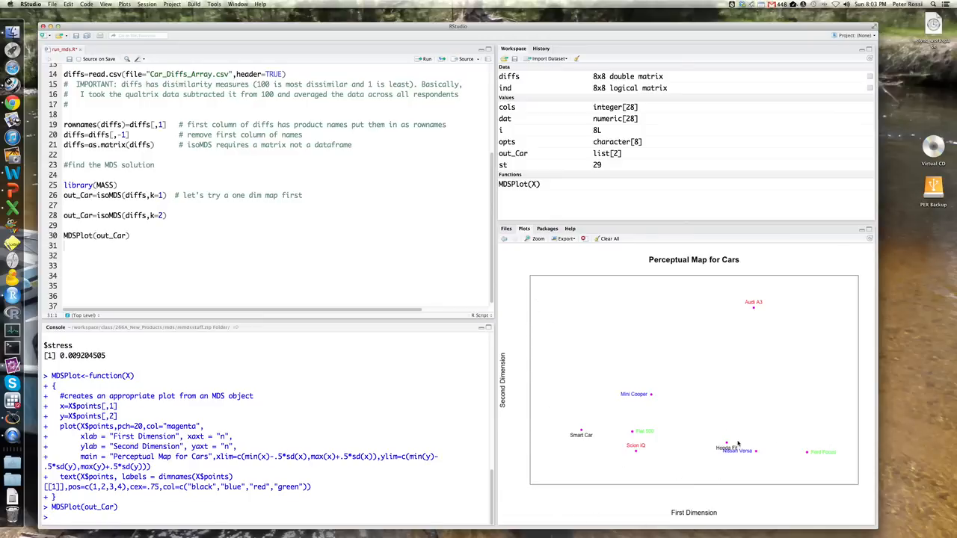
{"action": "mouse_move", "coordinate": [845, 451]}
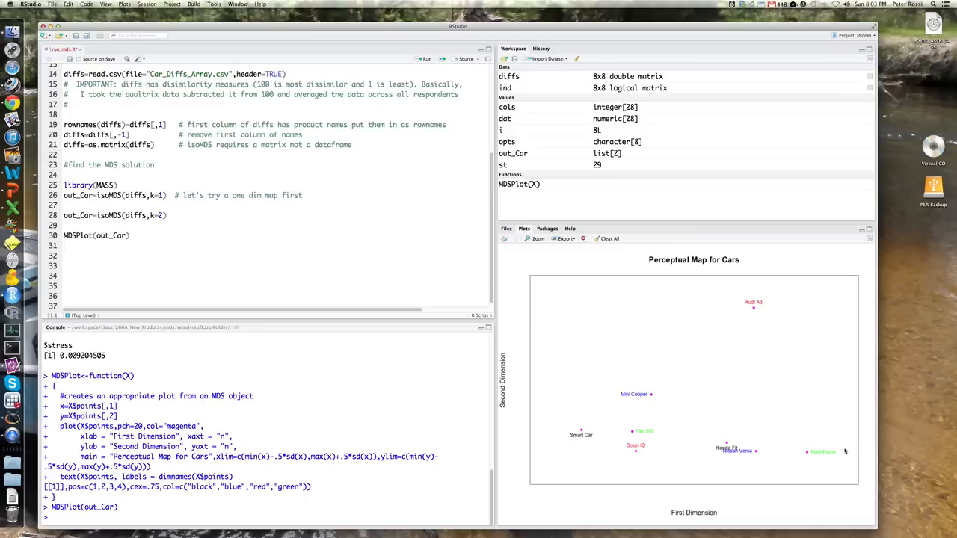
{"action": "mouse_move", "coordinate": [808, 436]}
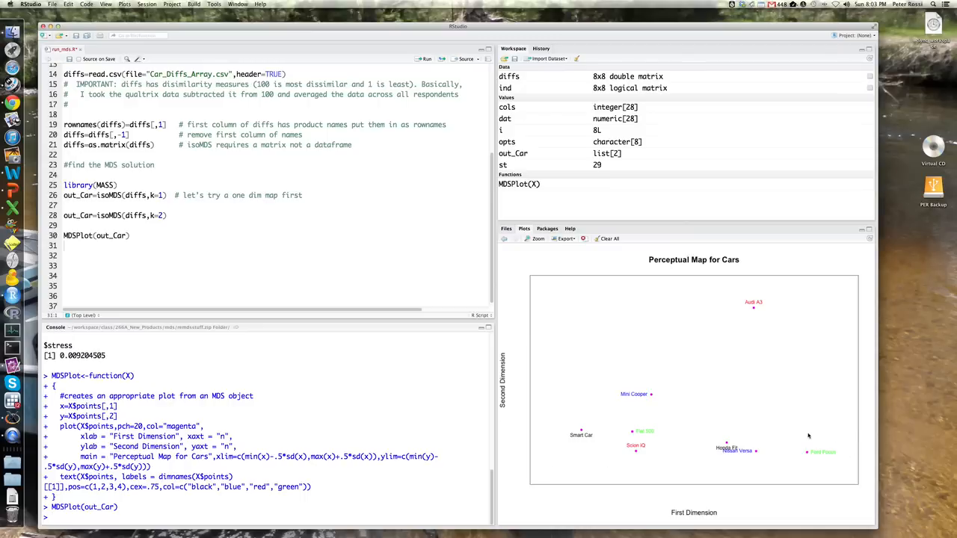
{"action": "mouse_move", "coordinate": [782, 333]}
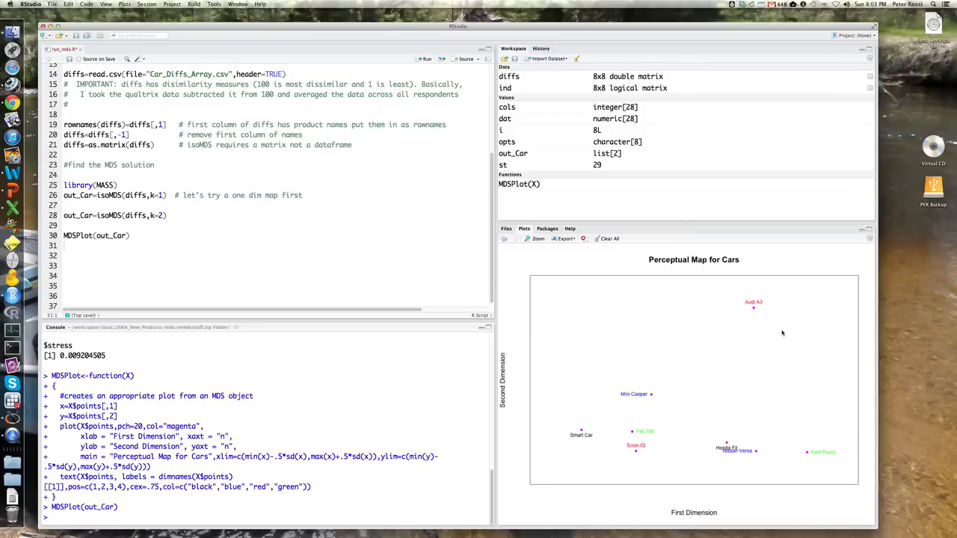
{"action": "mouse_move", "coordinate": [773, 290]}
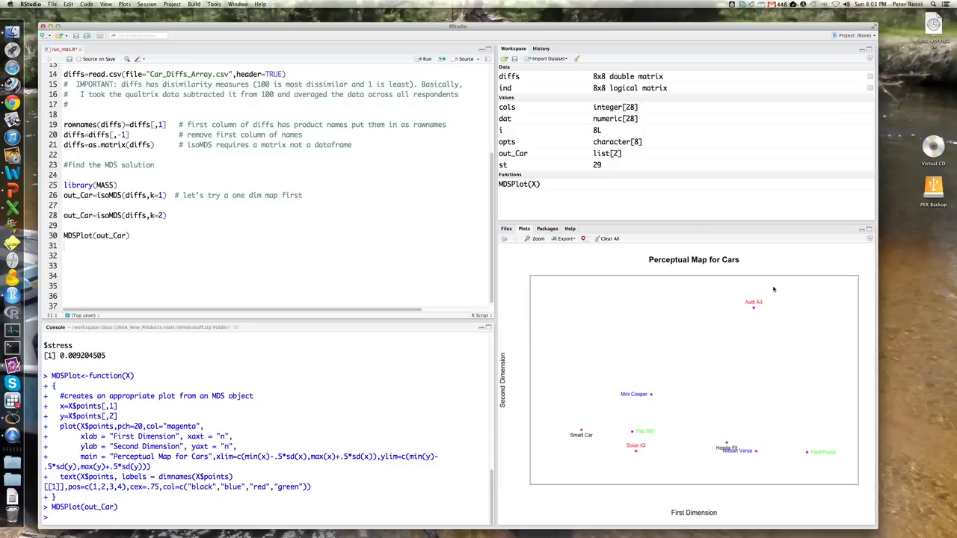
{"action": "mouse_move", "coordinate": [779, 369]}
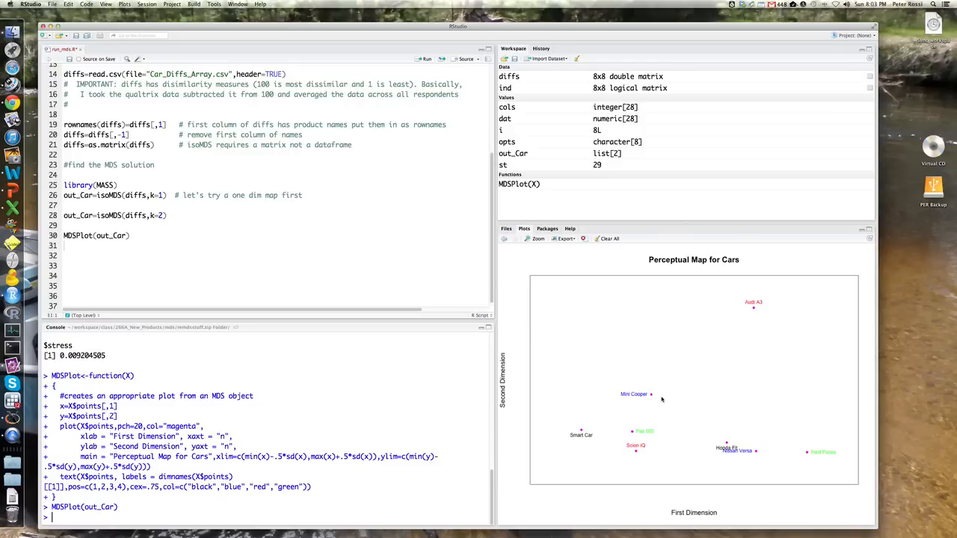
{"action": "mouse_move", "coordinate": [761, 307]}
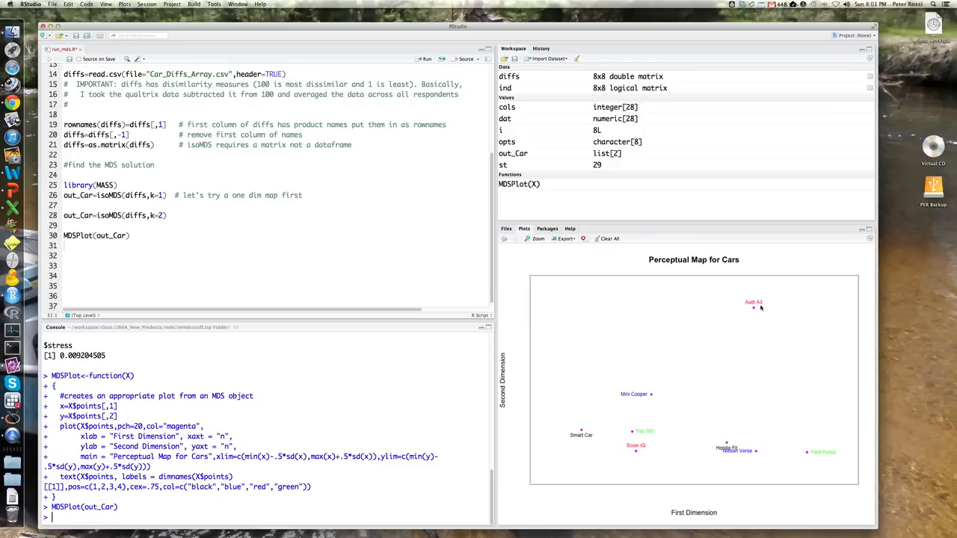
{"action": "mouse_move", "coordinate": [789, 364]}
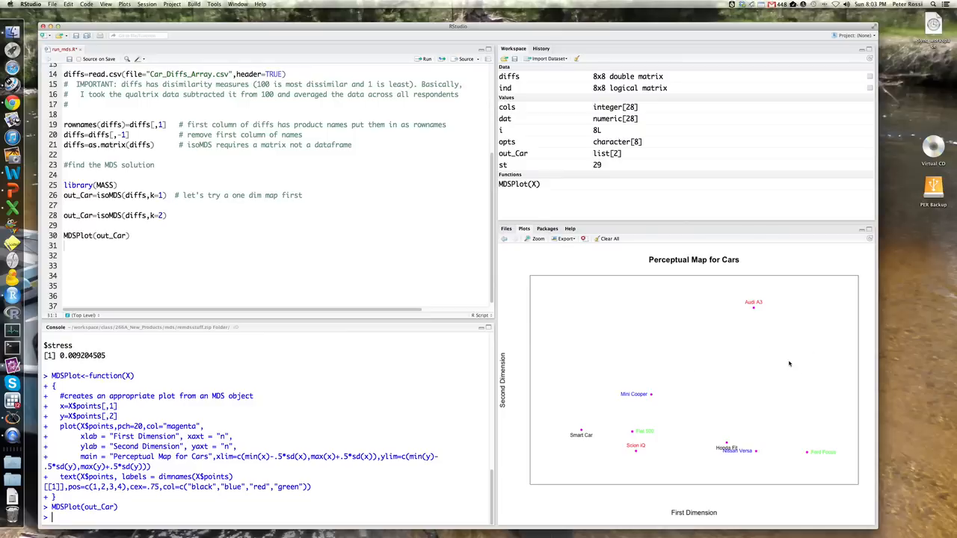
{"action": "mouse_move", "coordinate": [739, 368]}
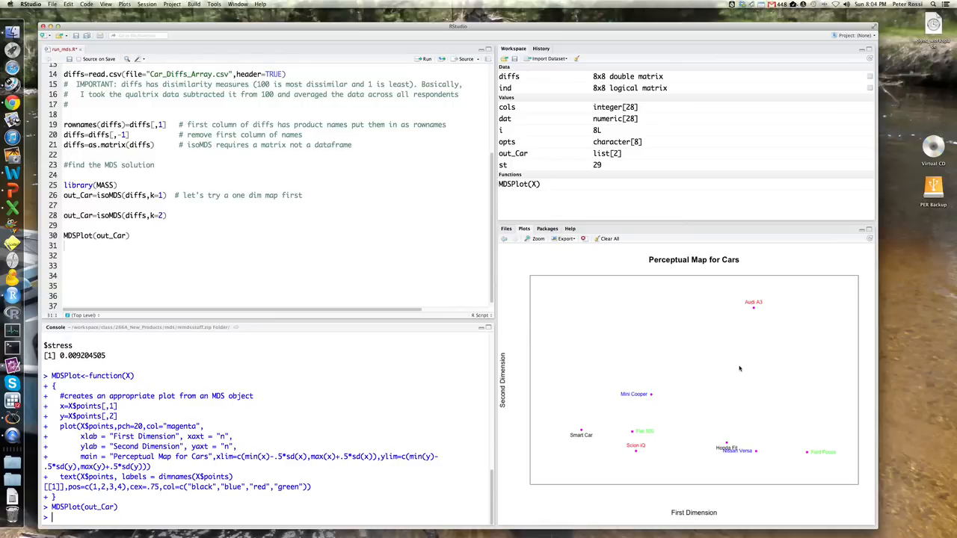
{"action": "mouse_move", "coordinate": [953, 379]}
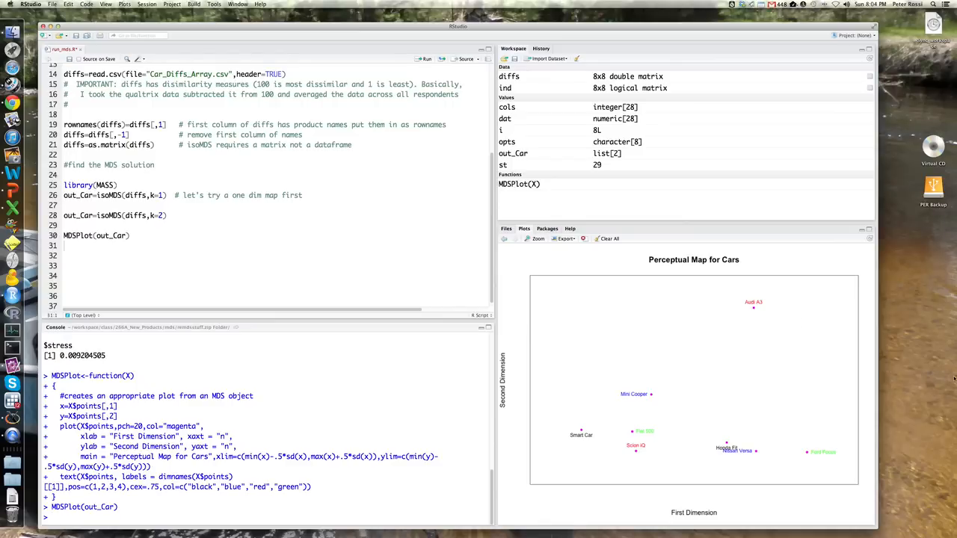